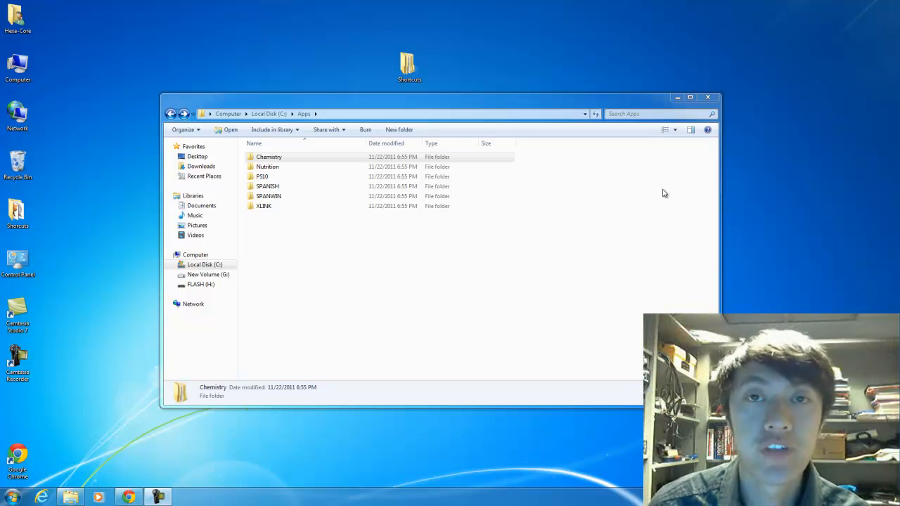
mouse_move(457, 129)
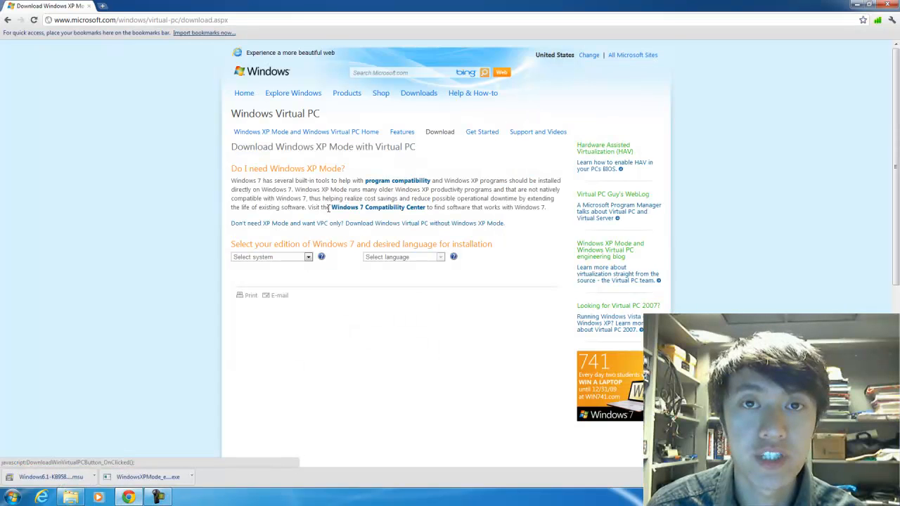
mouse_move(138, 127)
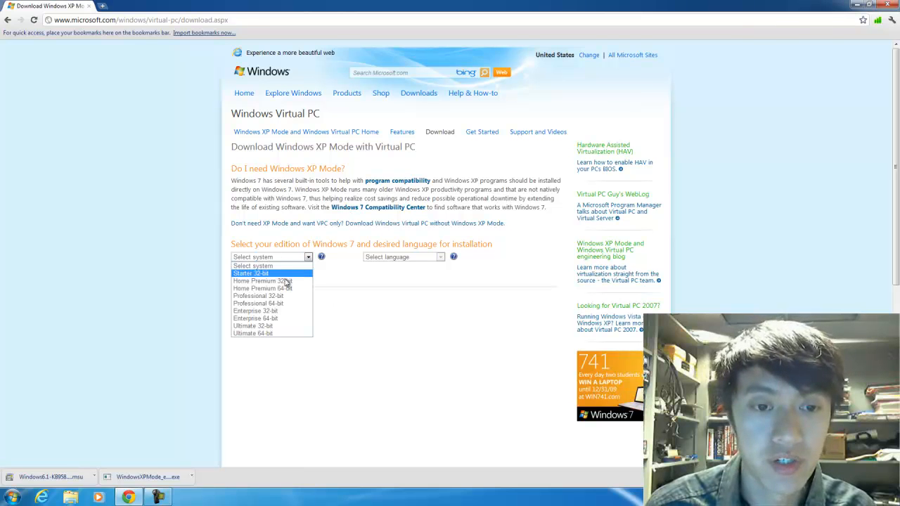
Choose Professional 64-bit and English on the Windows Virtual PC download page.
click(259, 304)
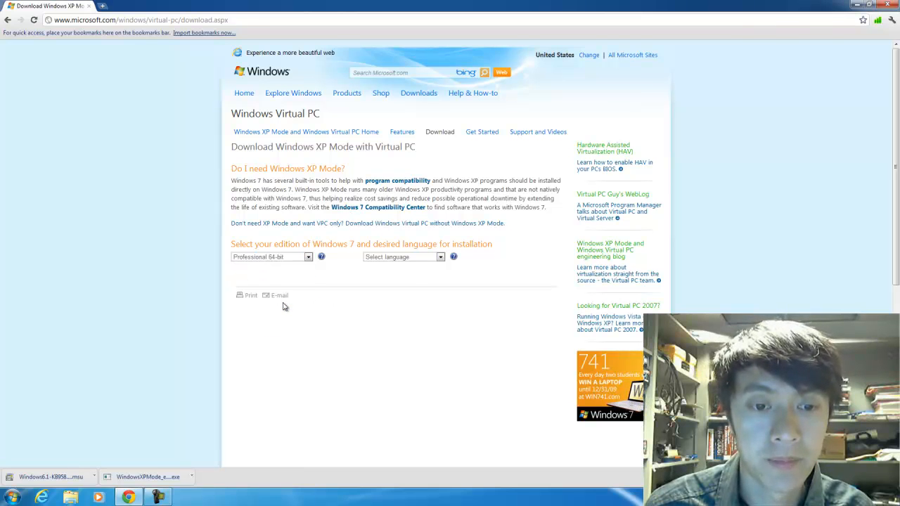
click(401, 256)
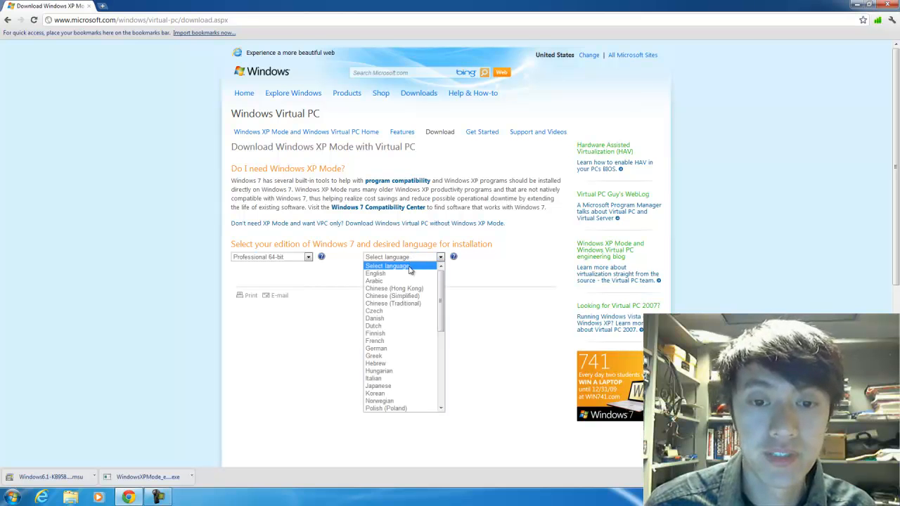
click(375, 273)
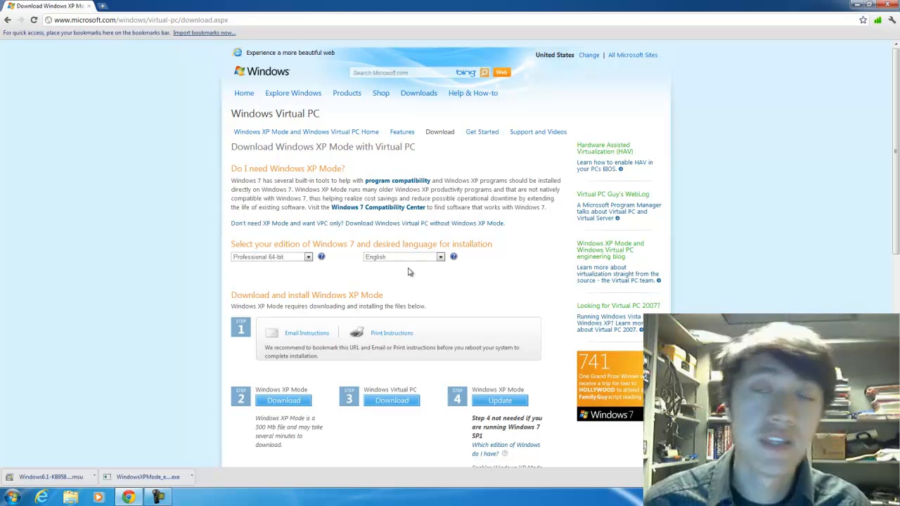
mouse_move(374, 279)
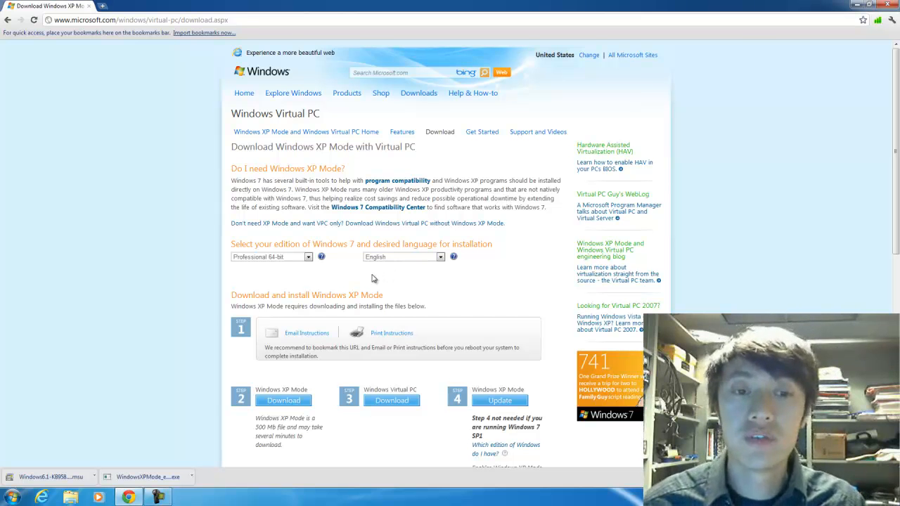
mouse_move(357, 287)
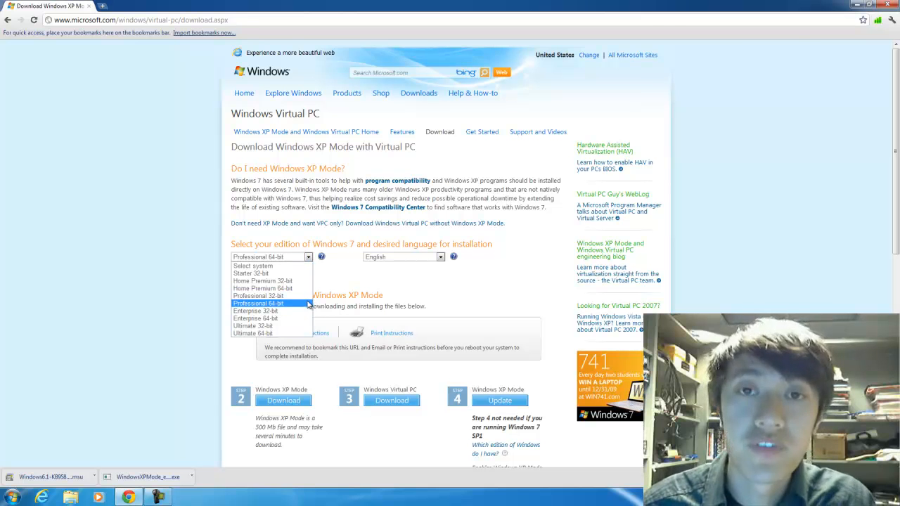
mouse_move(265, 288)
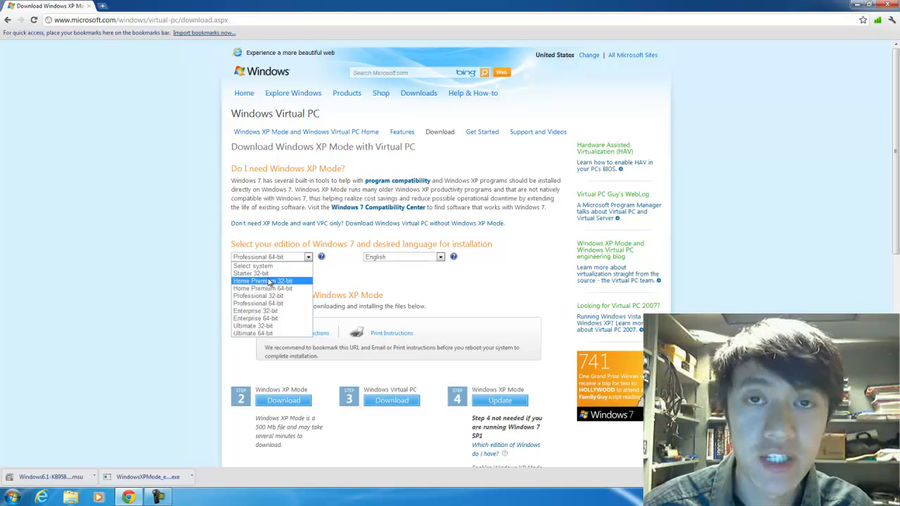
mouse_move(259, 303)
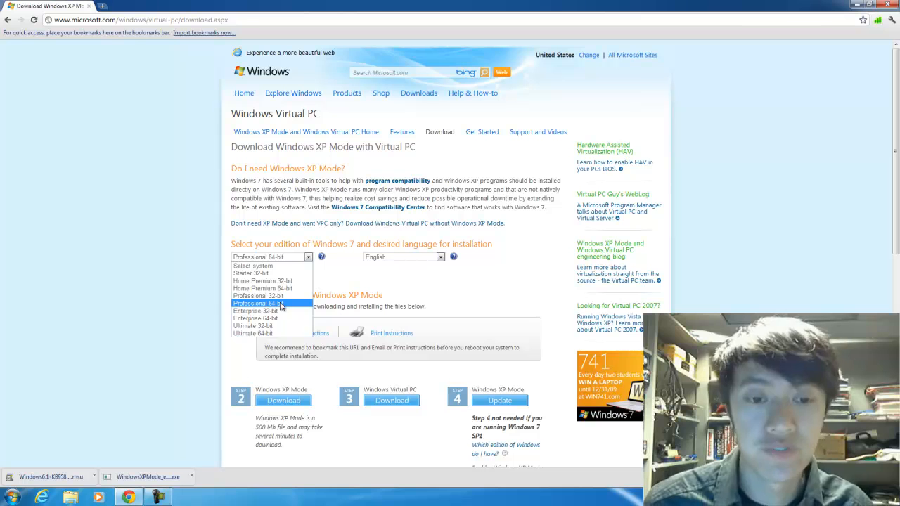
Keep Professional 64-bit as the chosen Windows 7 edition.
click(259, 304)
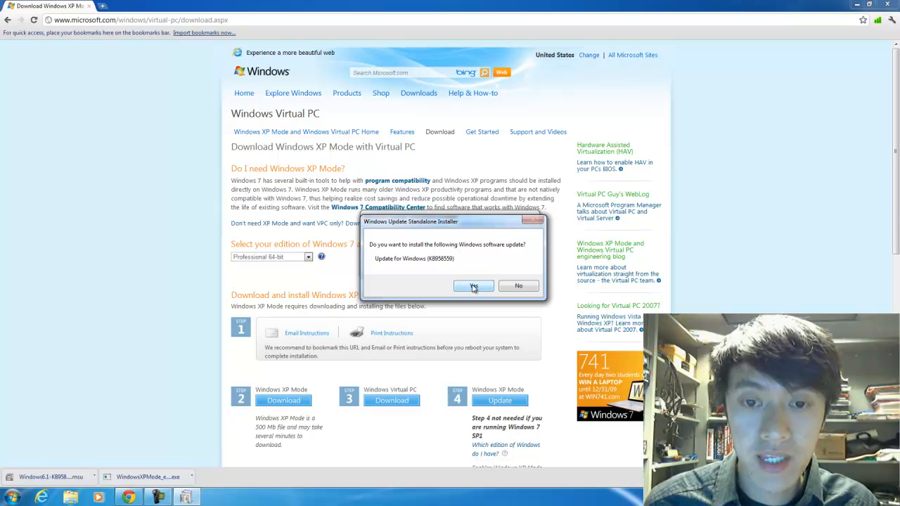
Agree to install update KB958559 and accept its license terms.
click(472, 285)
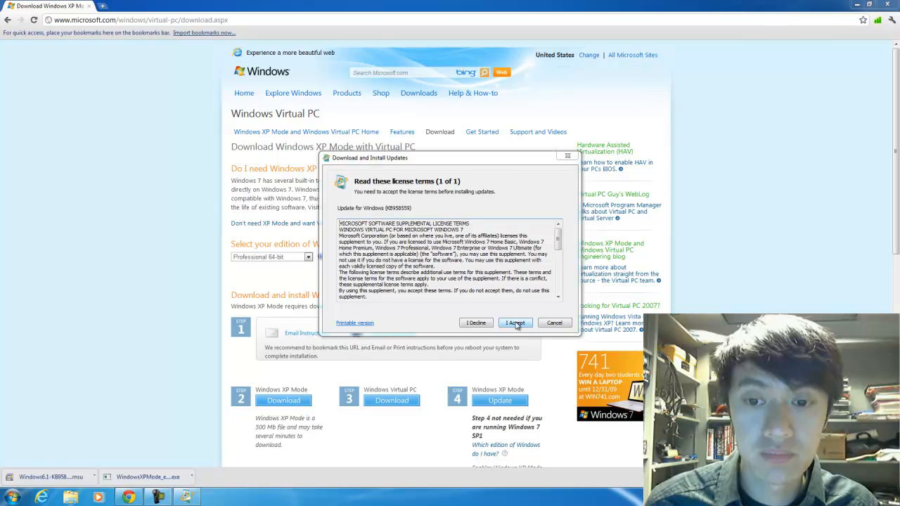
click(514, 322)
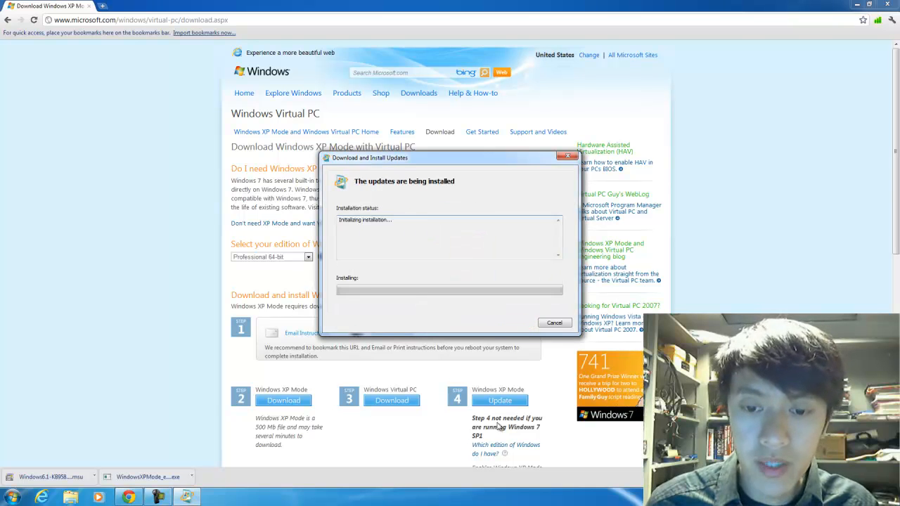
mouse_move(505, 448)
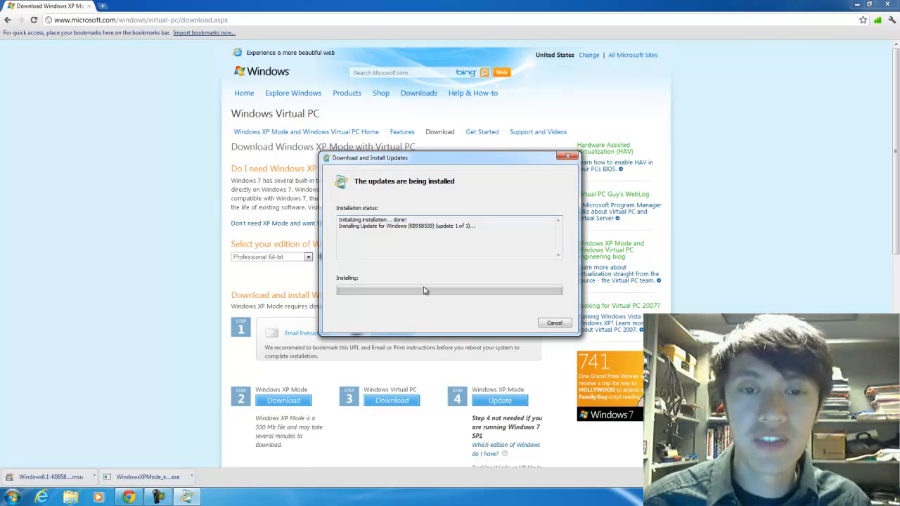
mouse_move(436, 308)
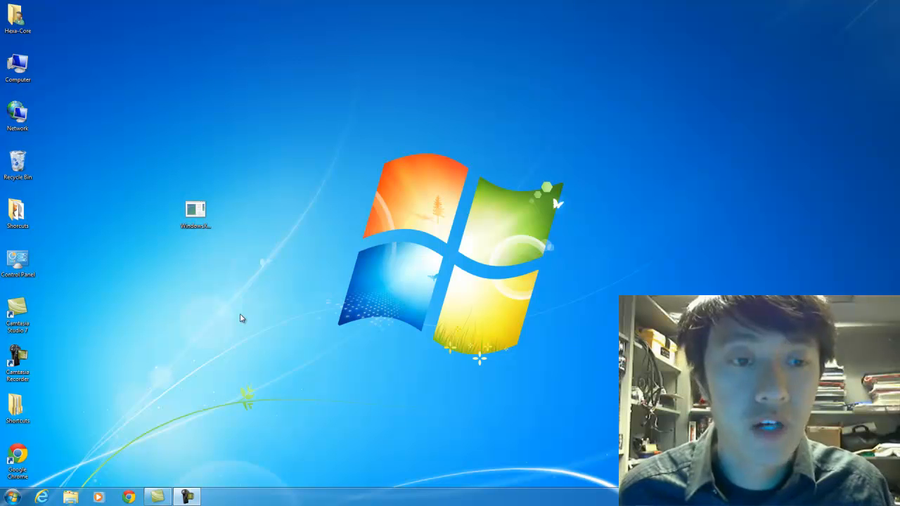
Launch the downloaded WindowsXPMode installer from the desktop and allow it to run.
click(196, 213)
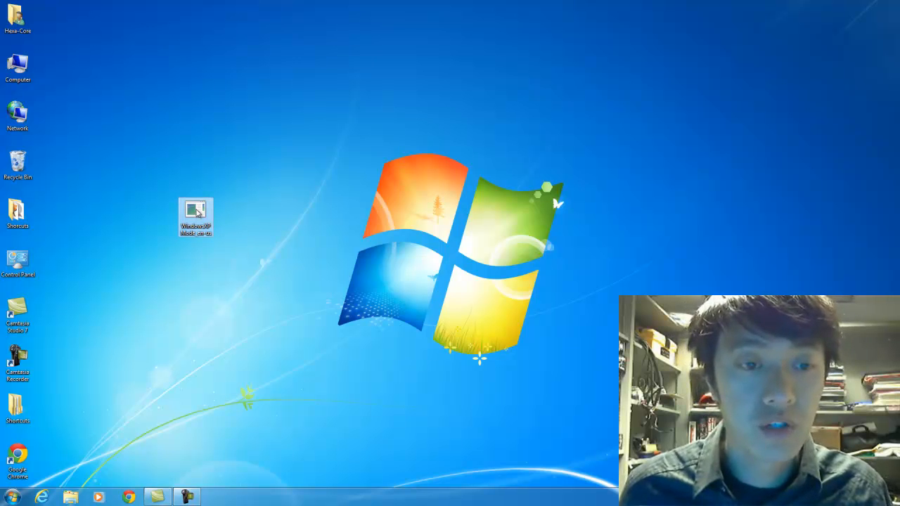
mouse_move(386, 264)
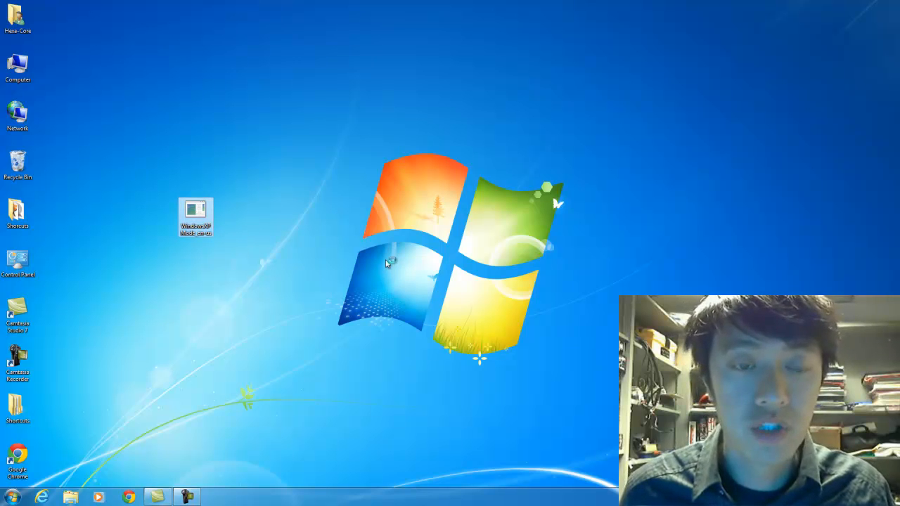
double_click(196, 212)
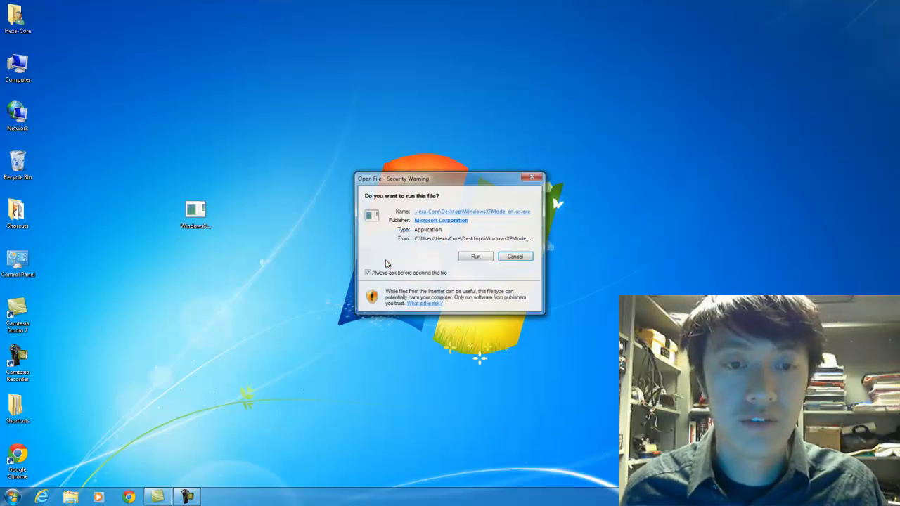
click(475, 256)
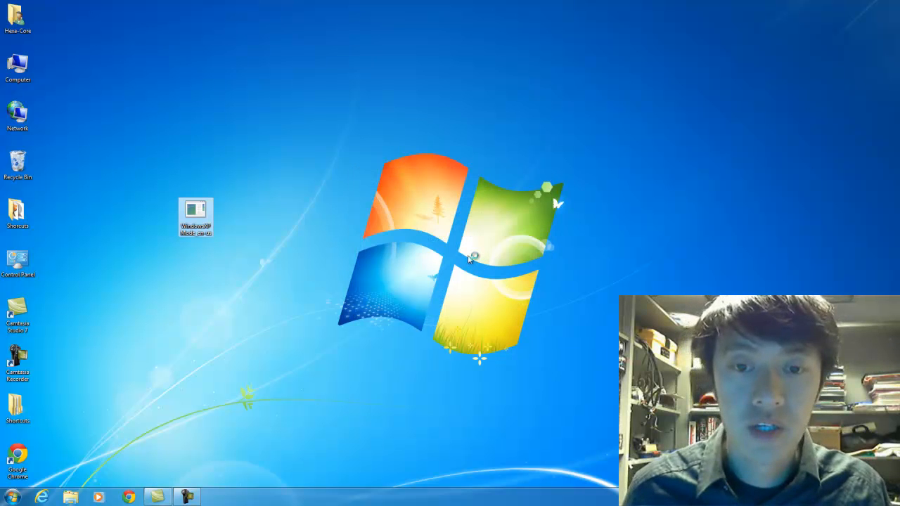
double_click(195, 214)
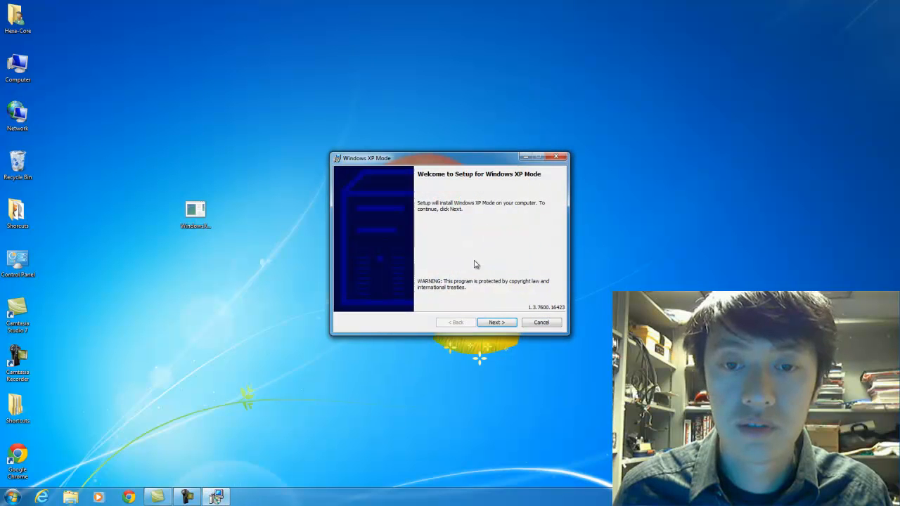
Continue through setup keeping the default virtual hard disk install location.
click(496, 322)
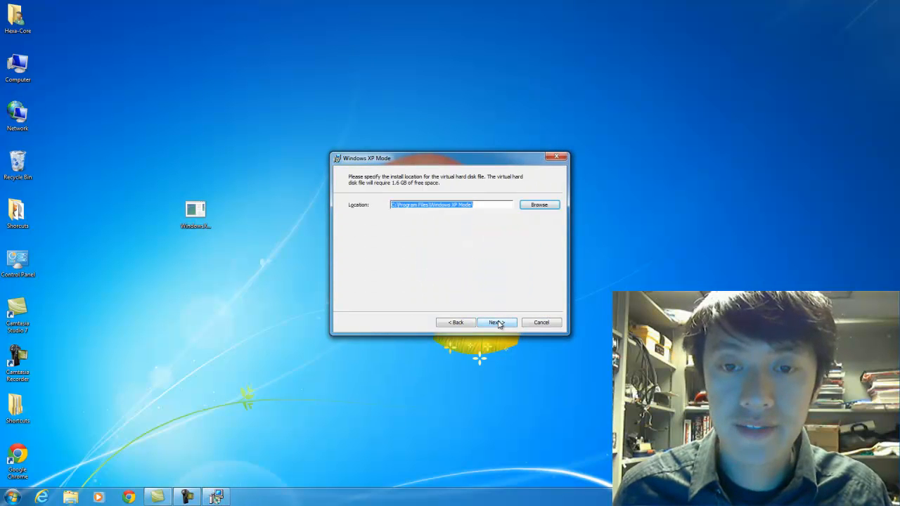
click(496, 322)
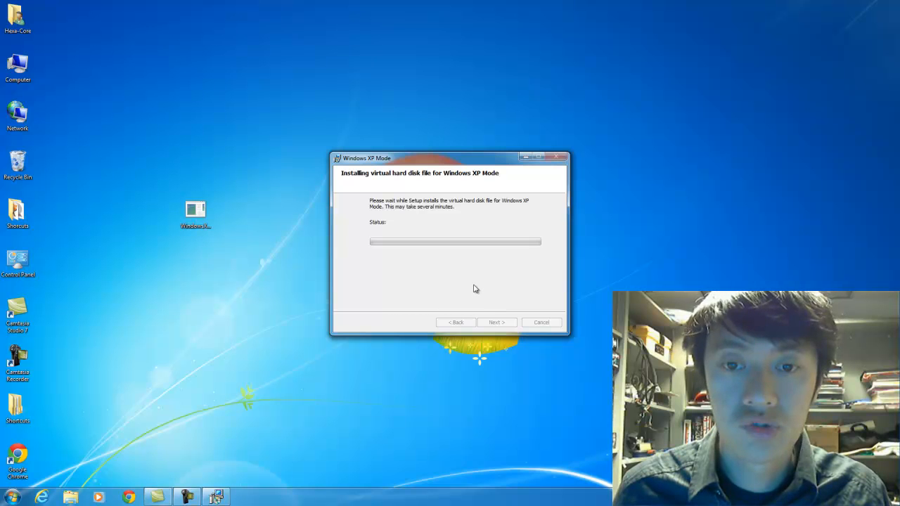
mouse_move(472, 284)
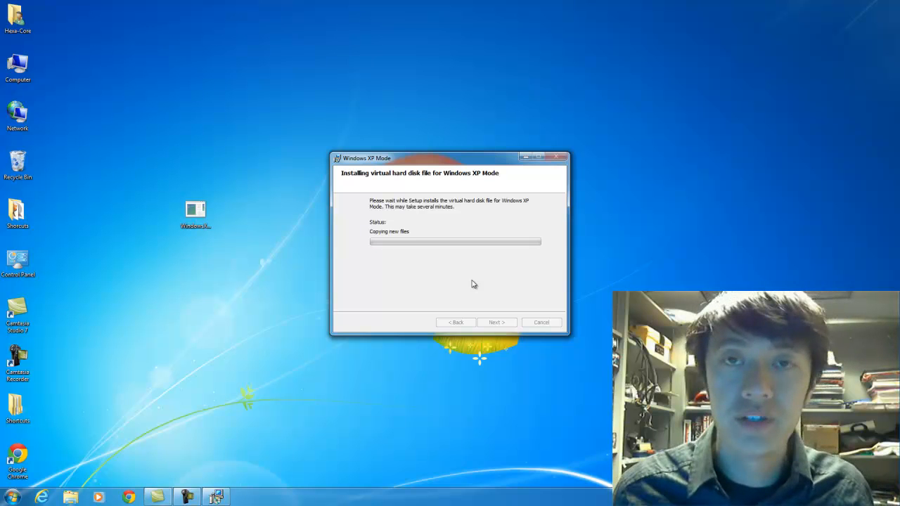
mouse_move(477, 282)
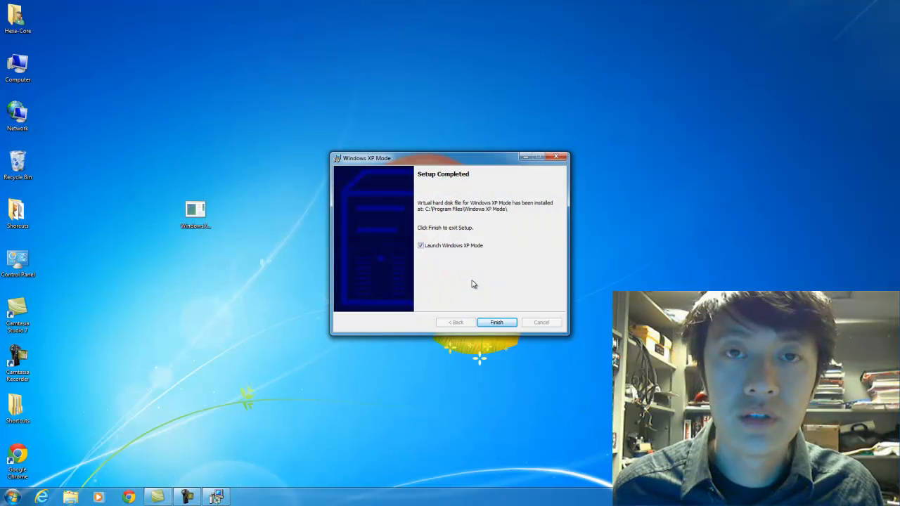
mouse_move(499, 307)
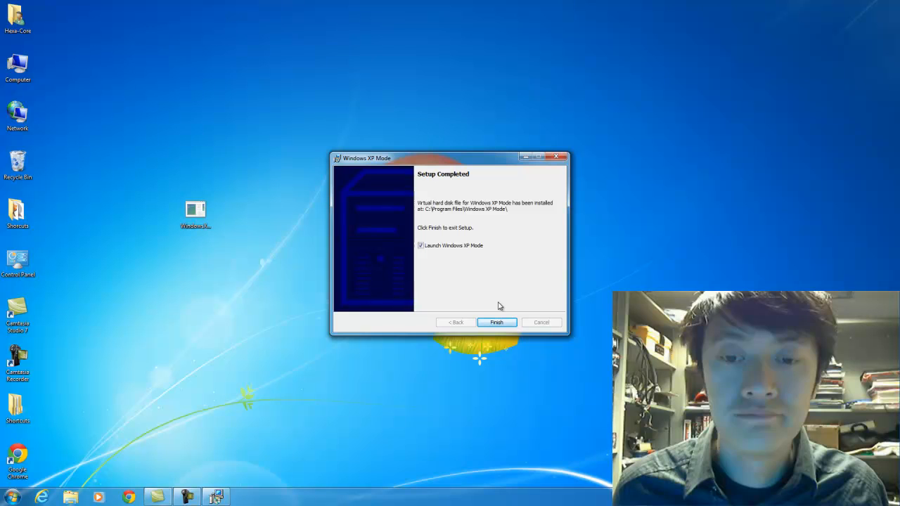
mouse_move(492, 275)
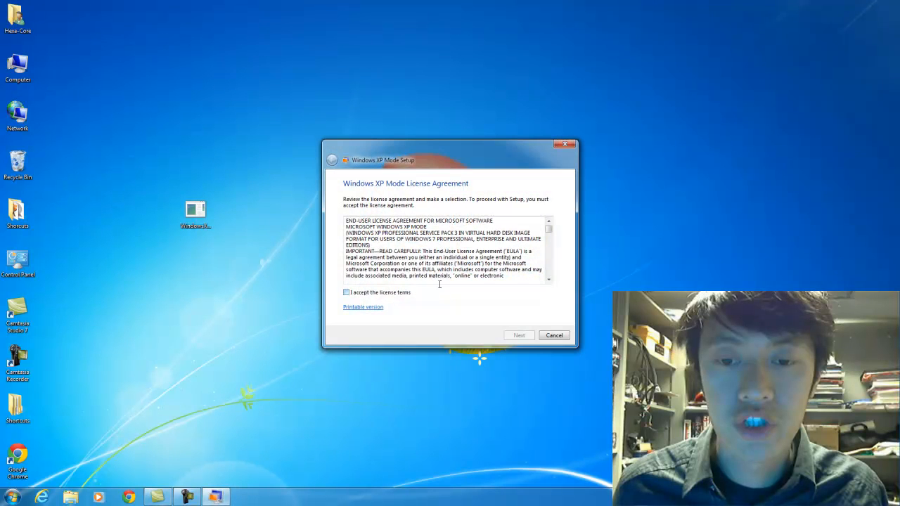
click(346, 293)
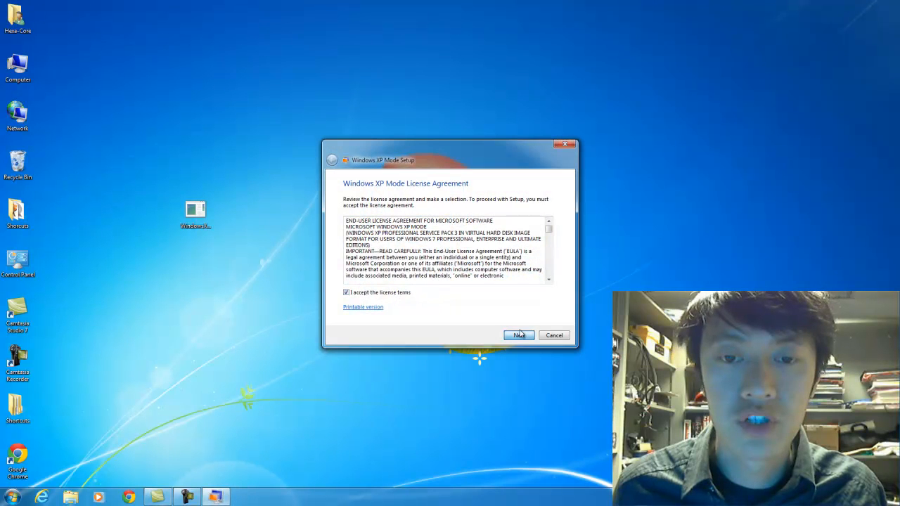
click(519, 335)
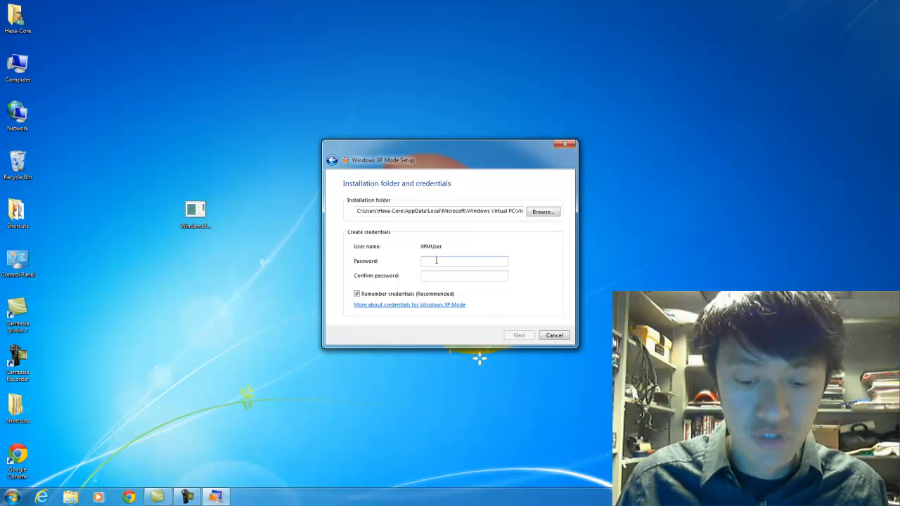
text(password)
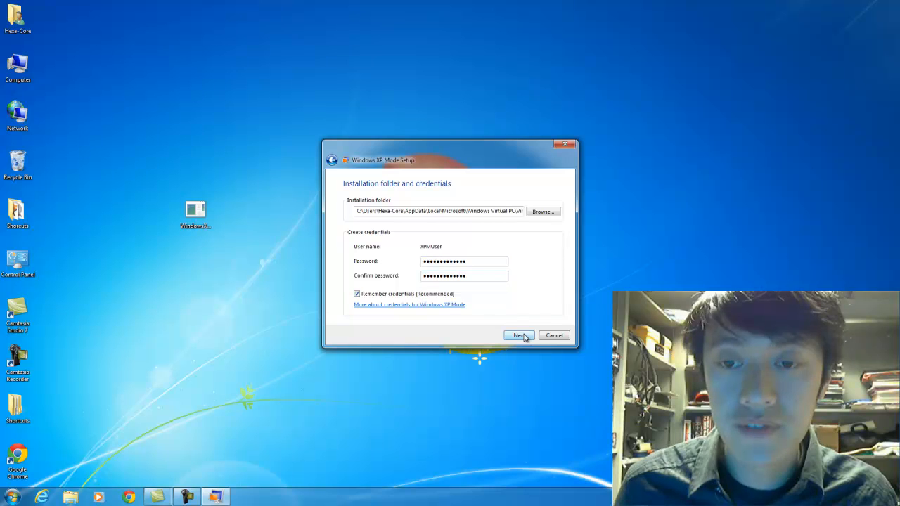
click(519, 335)
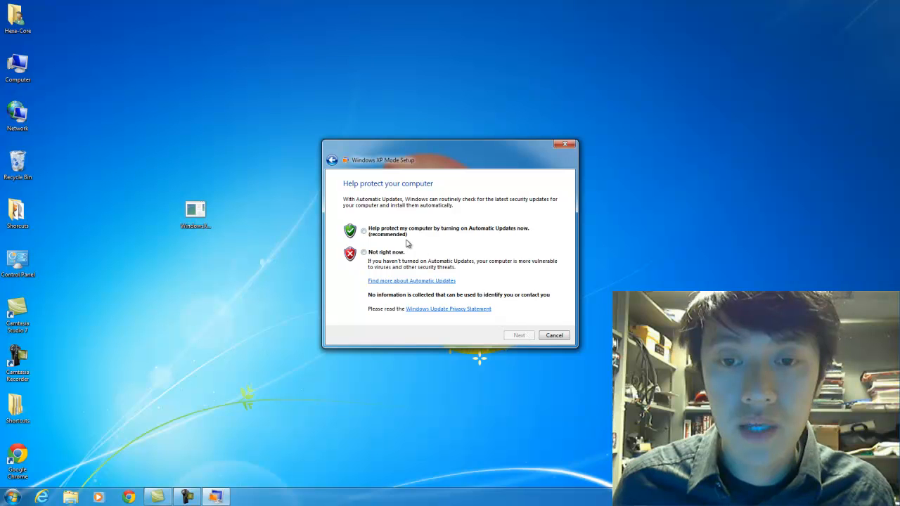
mouse_move(394, 264)
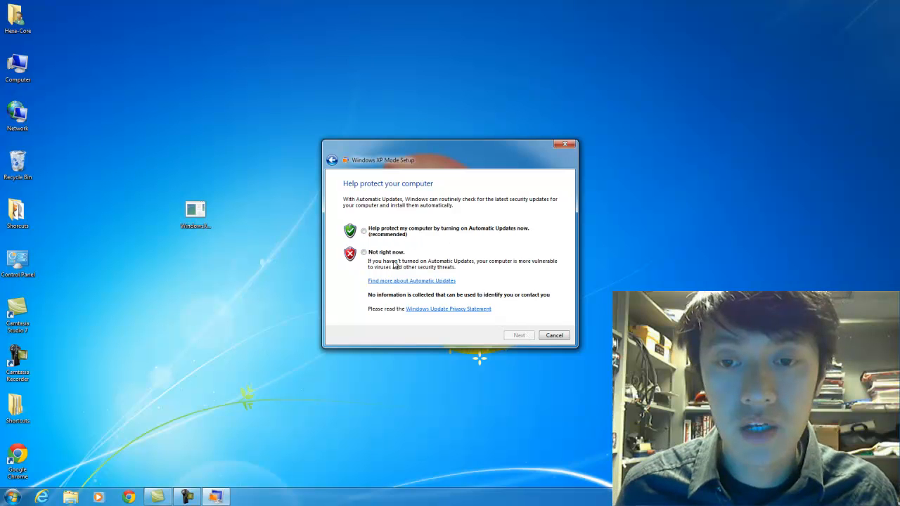
Decline Automatic Updates for now and start the Windows XP Mode setup.
click(363, 253)
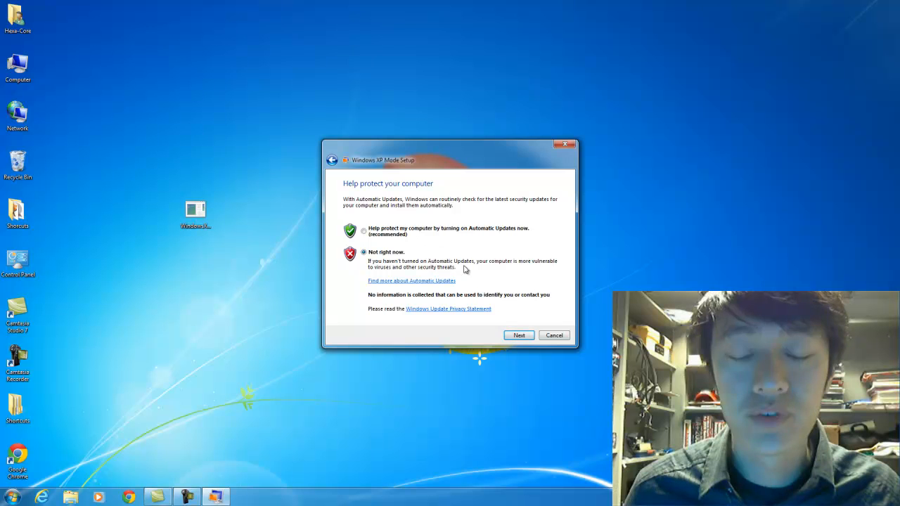
mouse_move(487, 304)
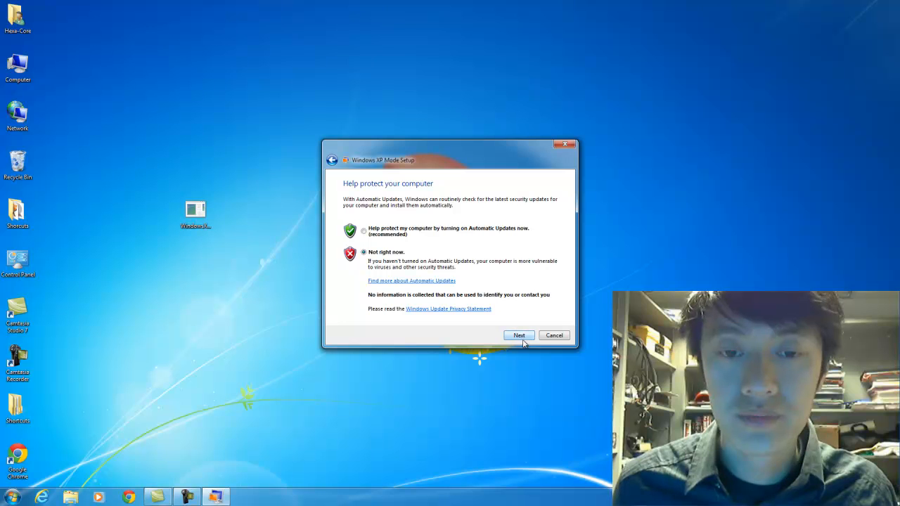
click(518, 335)
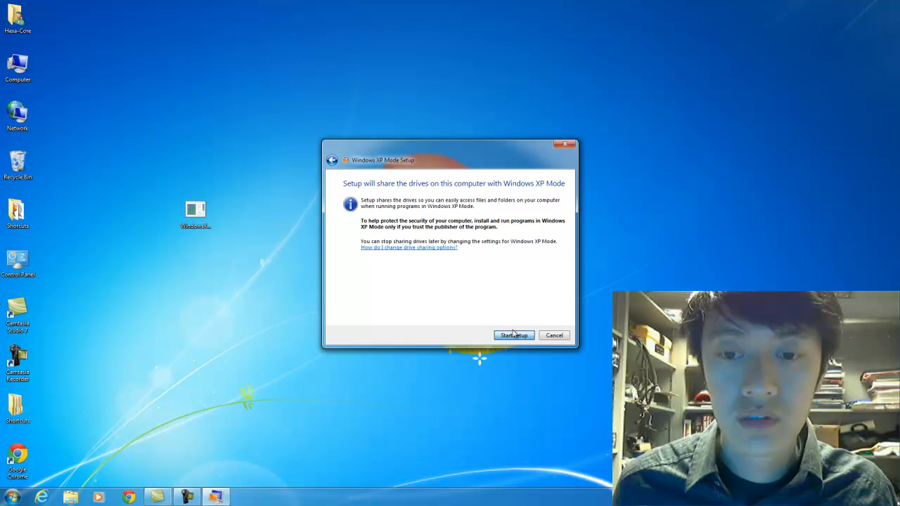
click(513, 335)
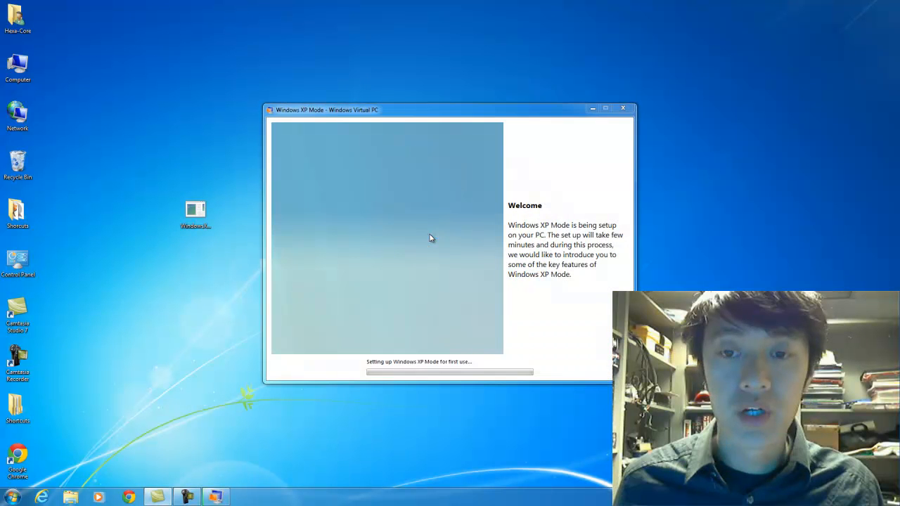
mouse_move(443, 263)
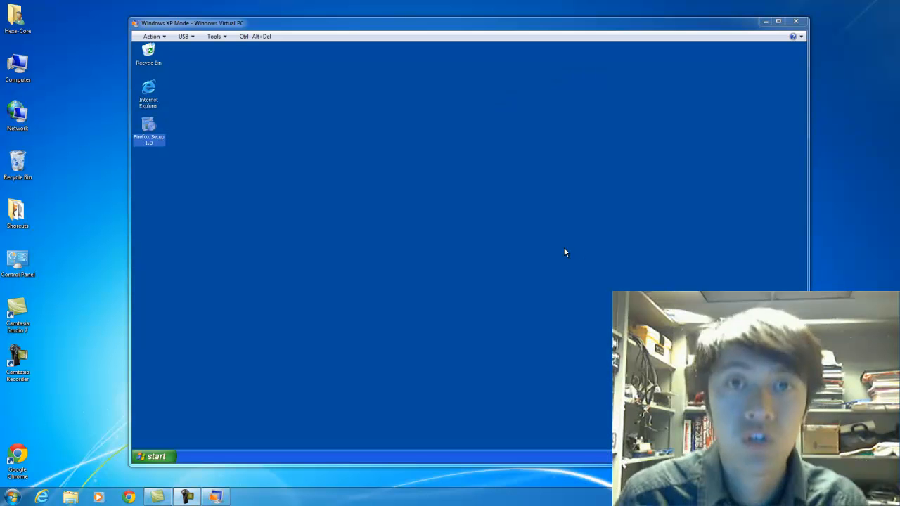
mouse_move(550, 239)
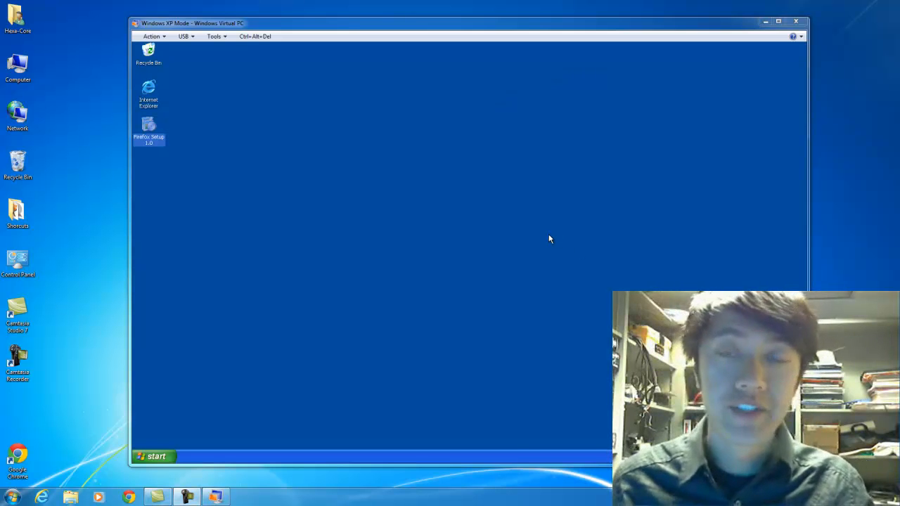
mouse_move(523, 200)
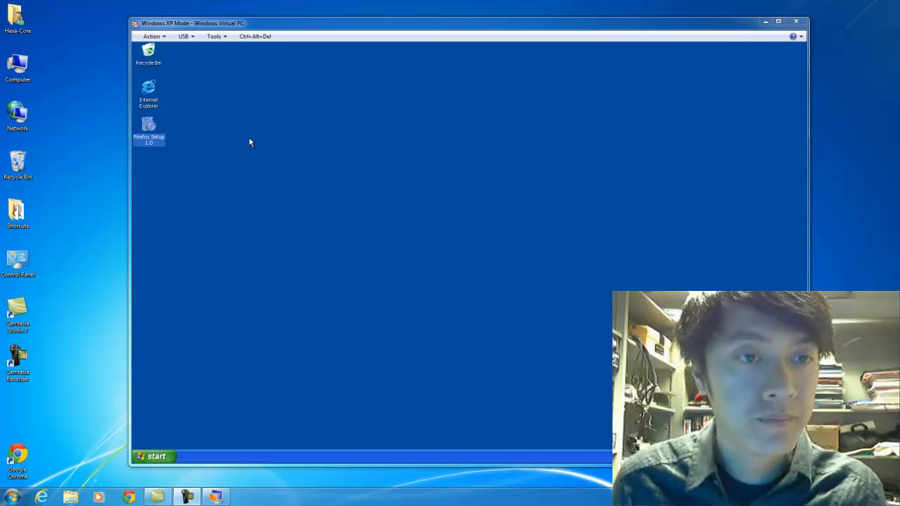
mouse_move(240, 135)
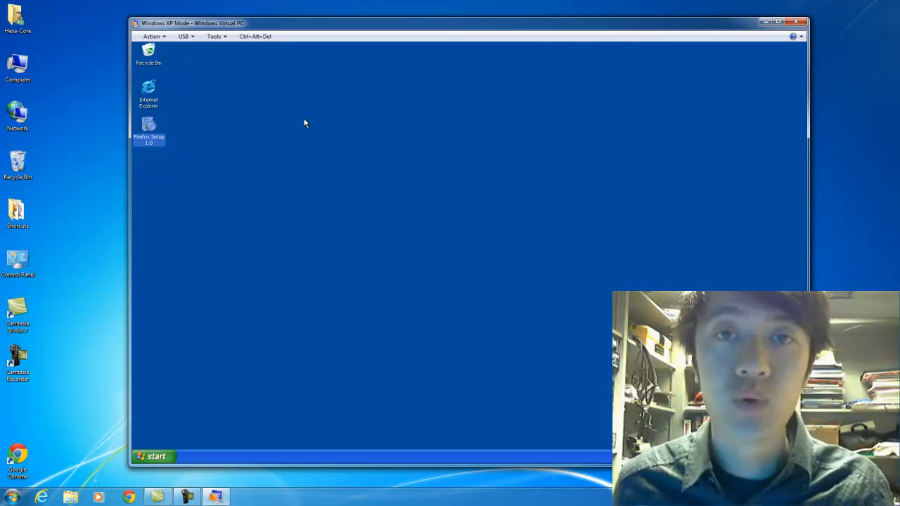
mouse_move(208, 201)
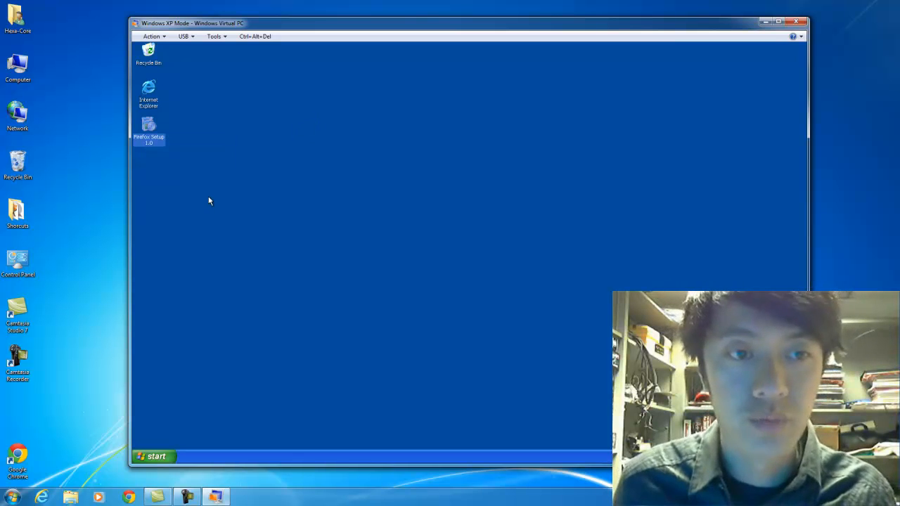
mouse_move(149, 130)
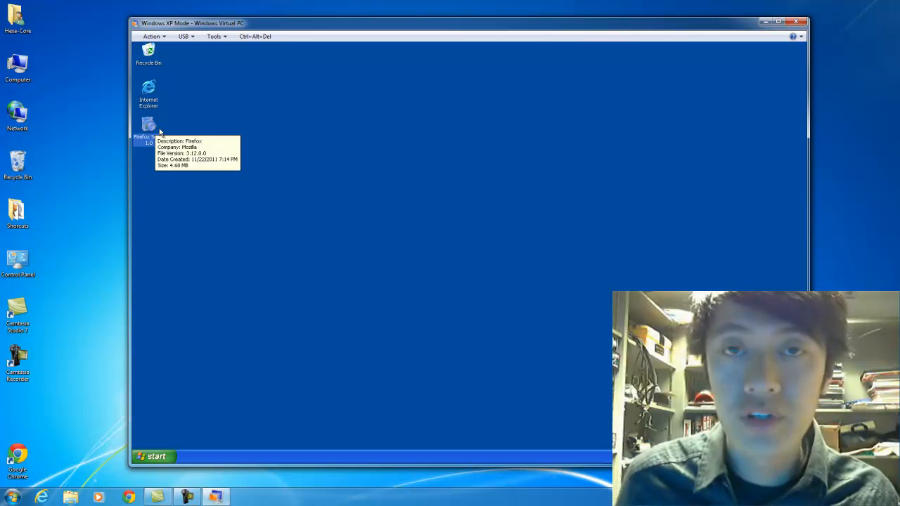
mouse_move(182, 147)
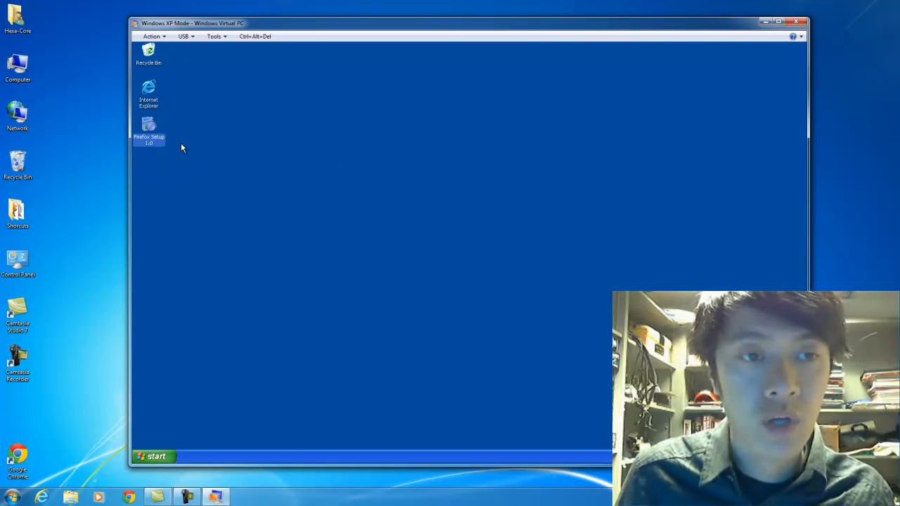
Install Firefox 1.0 with the Standard setup type and launch it on finish.
double_click(149, 129)
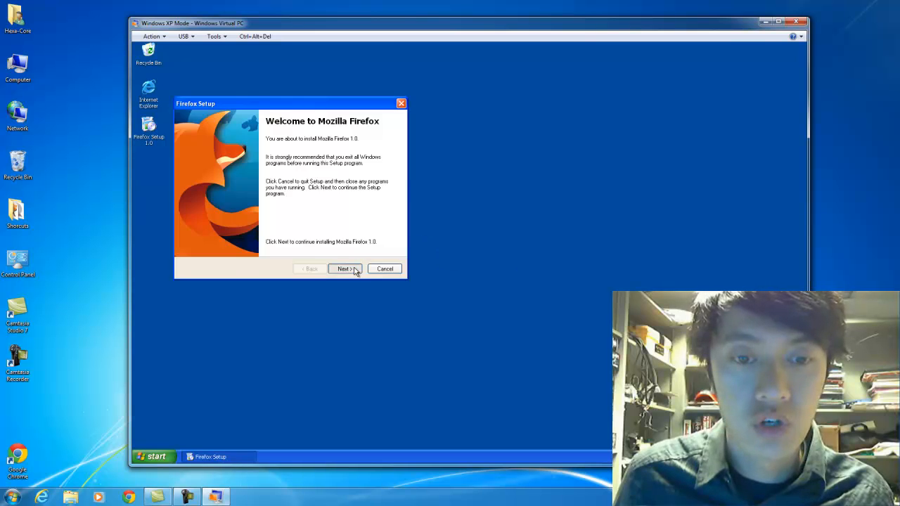
click(343, 269)
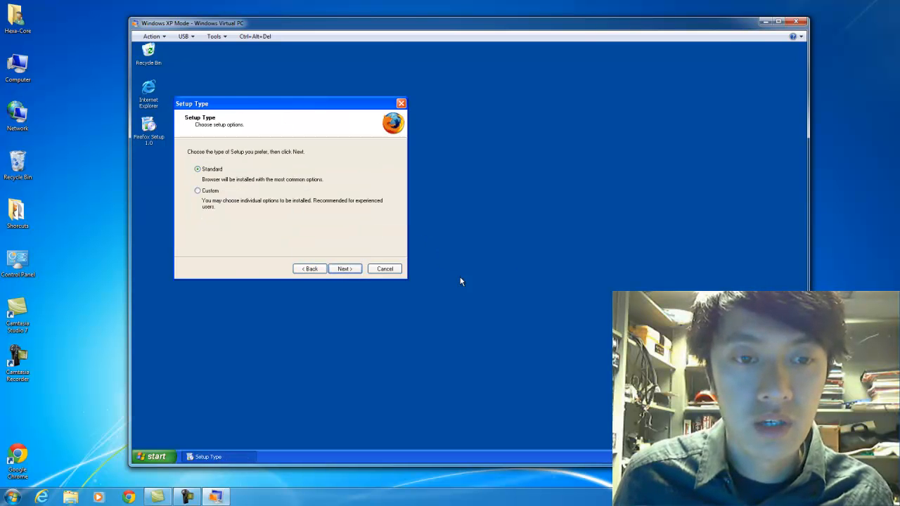
click(343, 269)
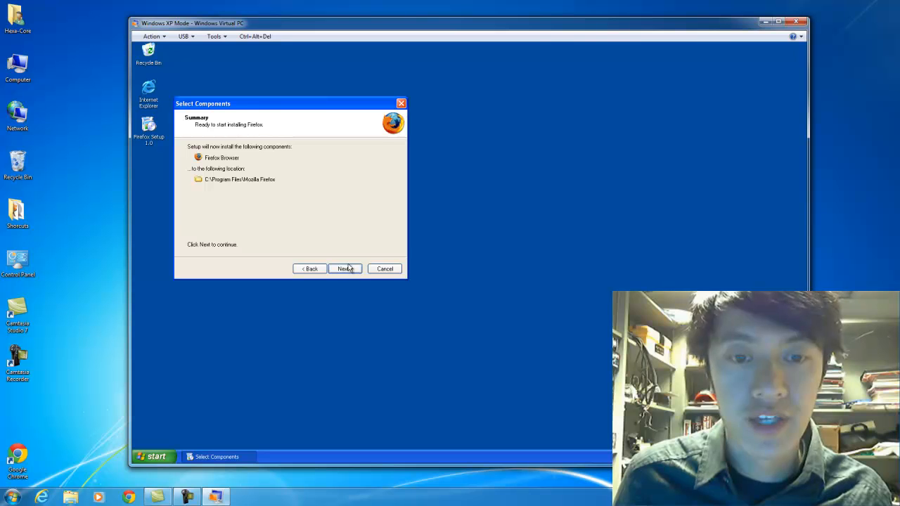
click(343, 268)
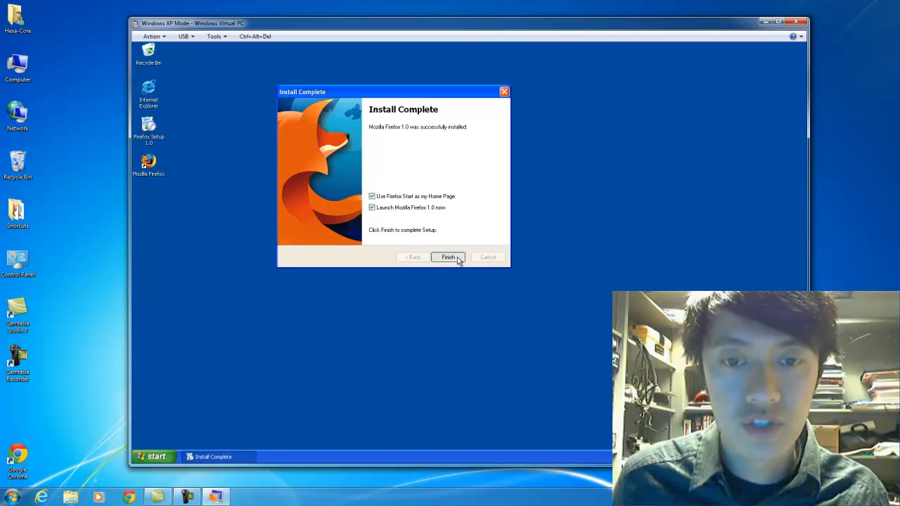
click(447, 256)
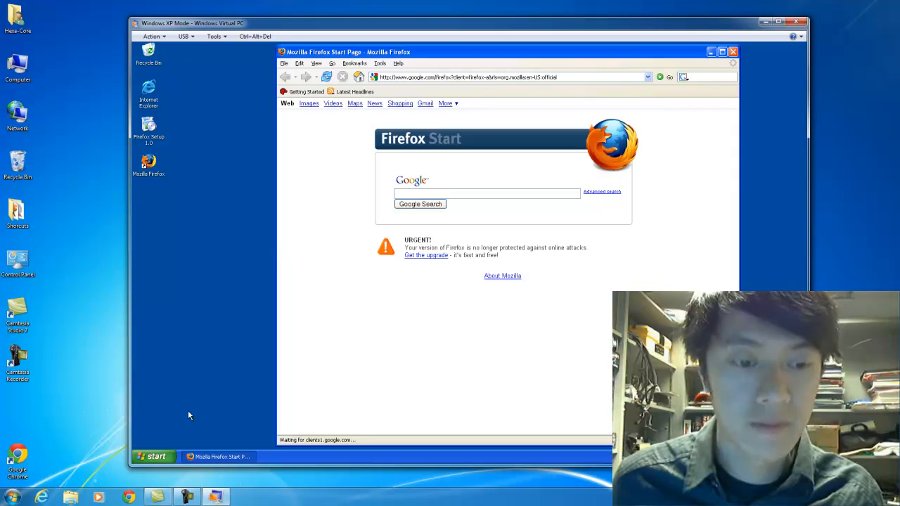
Check Firefox in the XP programs list, then close the Firefox window.
click(154, 456)
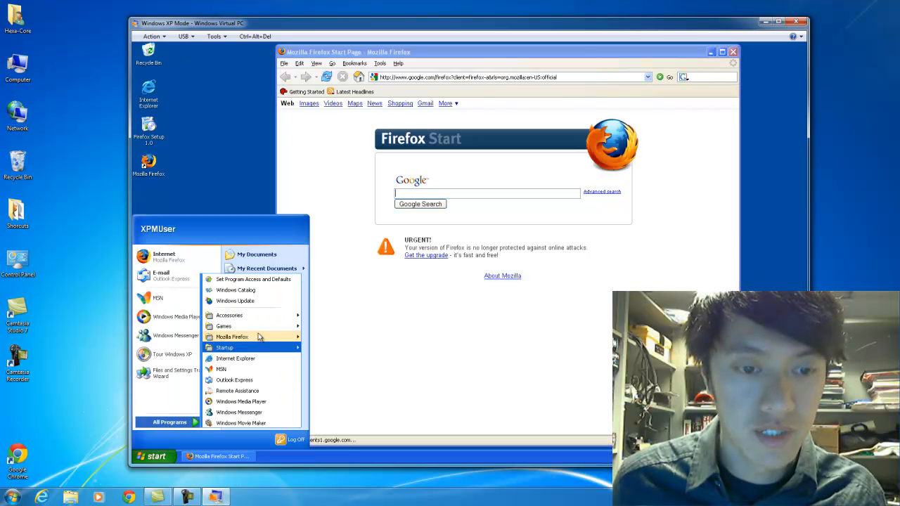
mouse_move(254, 338)
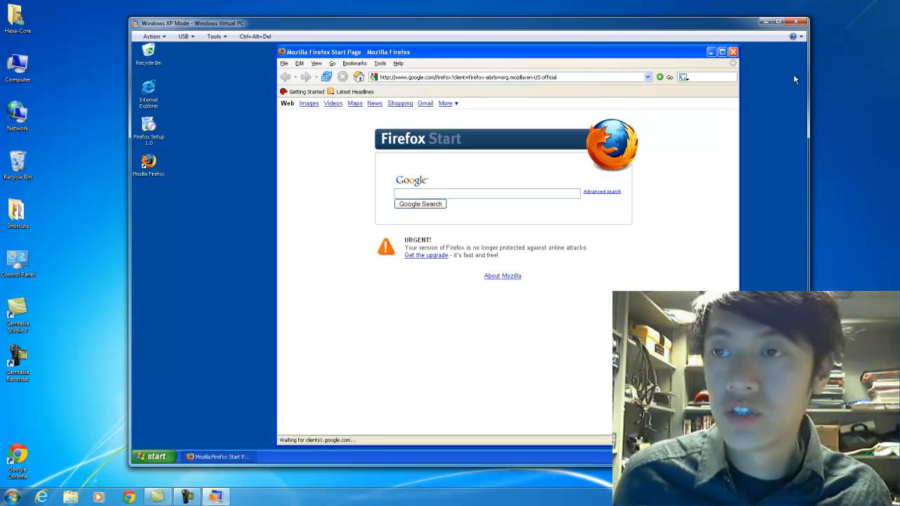
click(734, 50)
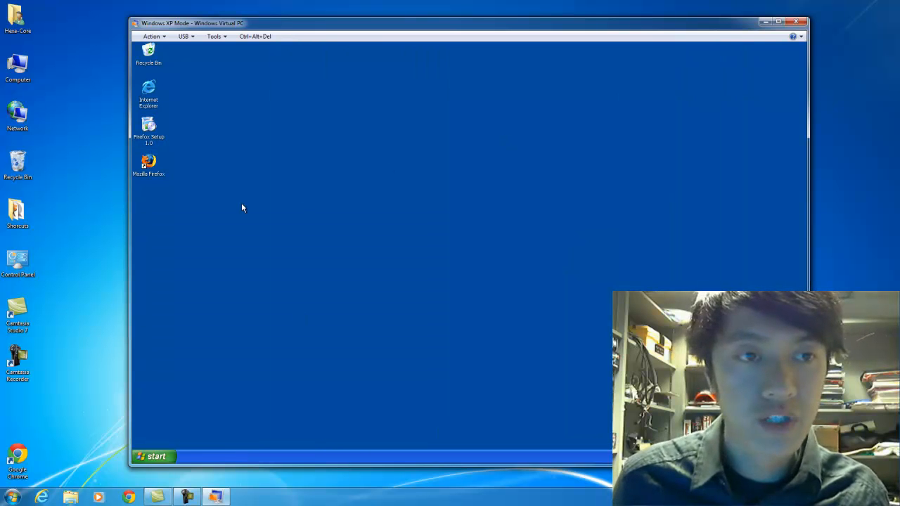
mouse_move(450, 289)
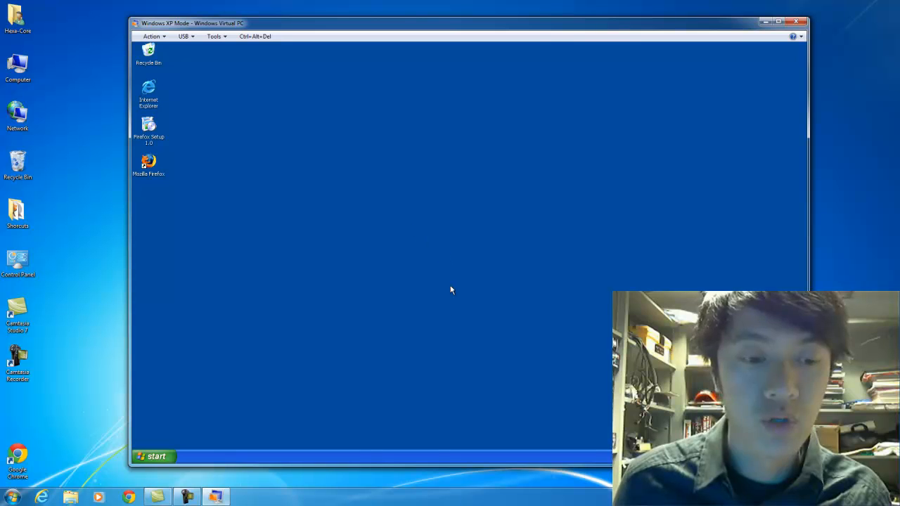
mouse_move(63, 405)
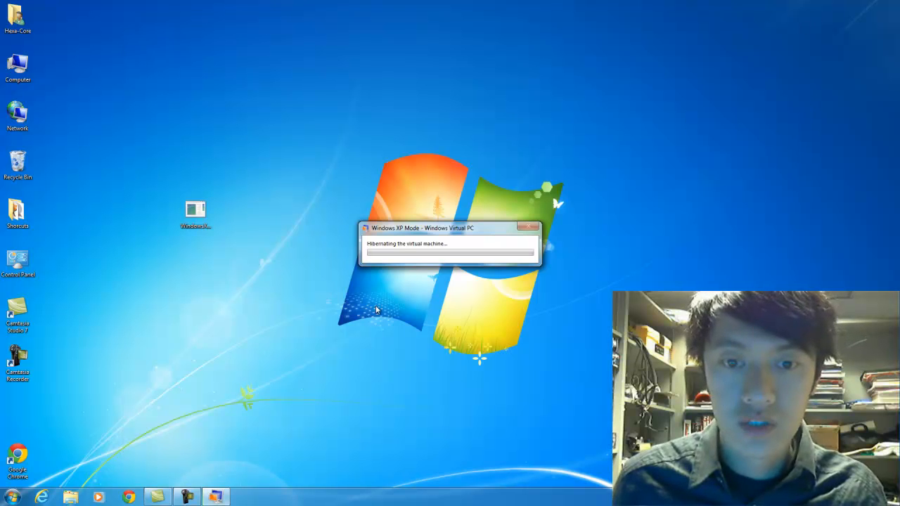
mouse_move(424, 298)
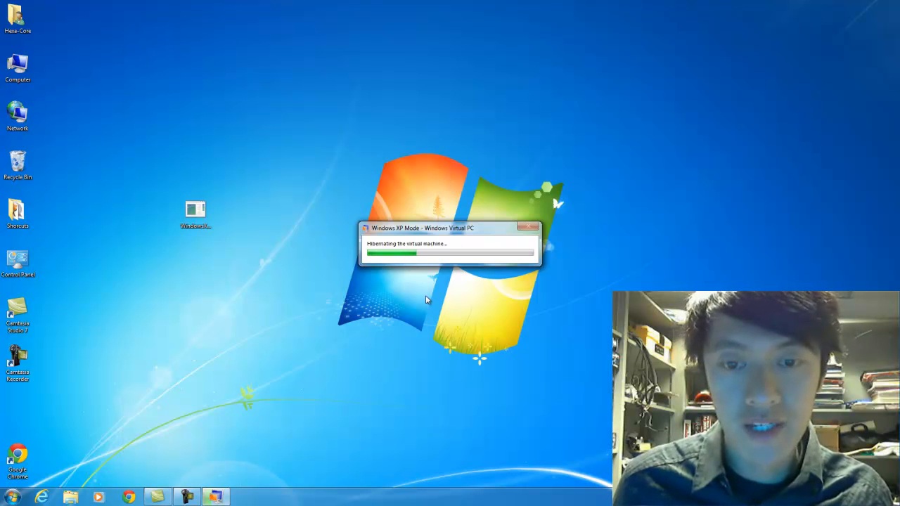
Bring up the Windows 7 Start menu while XP Mode hibernates.
click(8, 496)
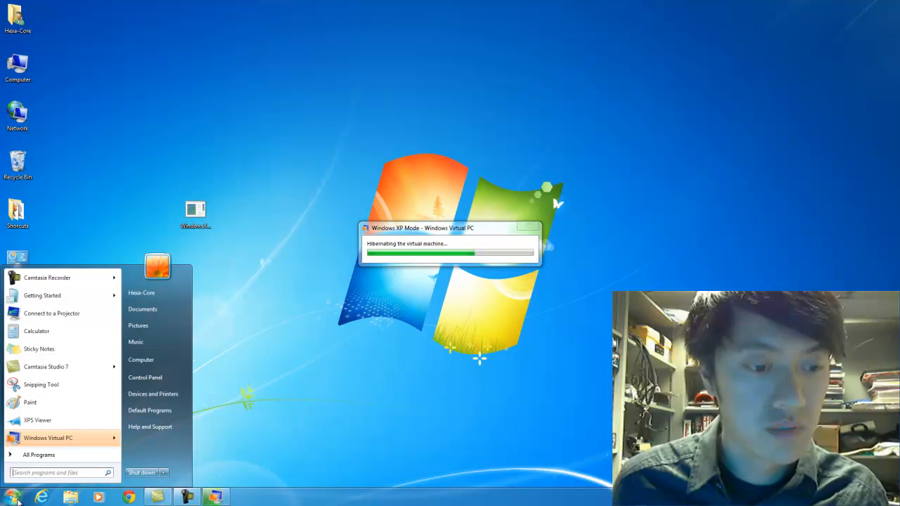
Reach the Mozilla Firefox folder under Windows Virtual PC > Windows XP Mode Applications in All Programs.
click(39, 454)
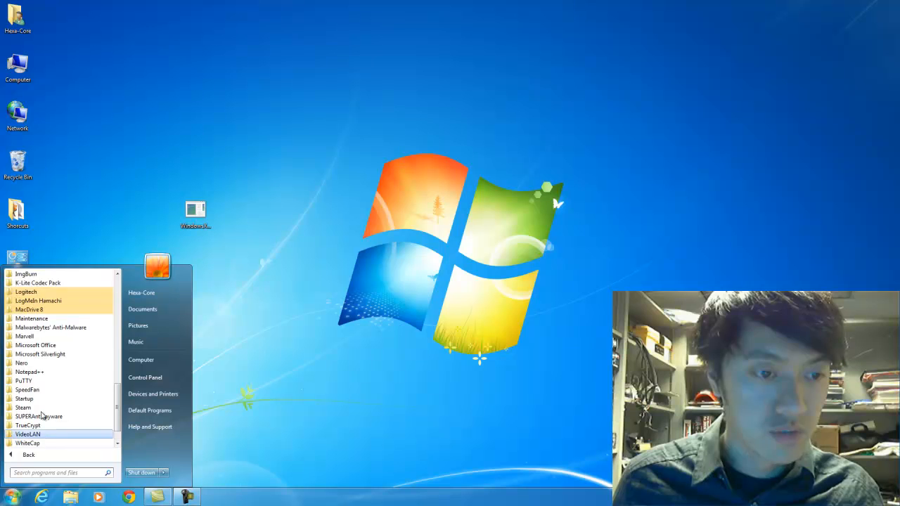
scroll(down, 3)
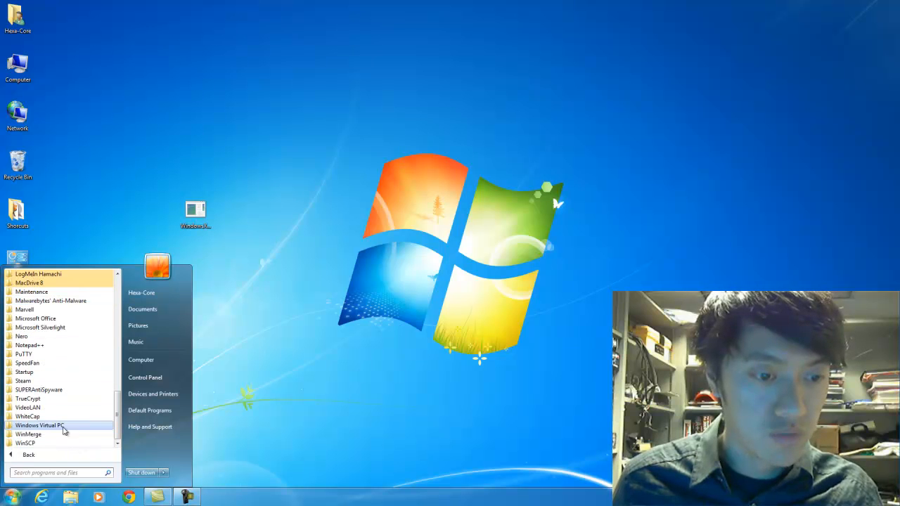
click(39, 425)
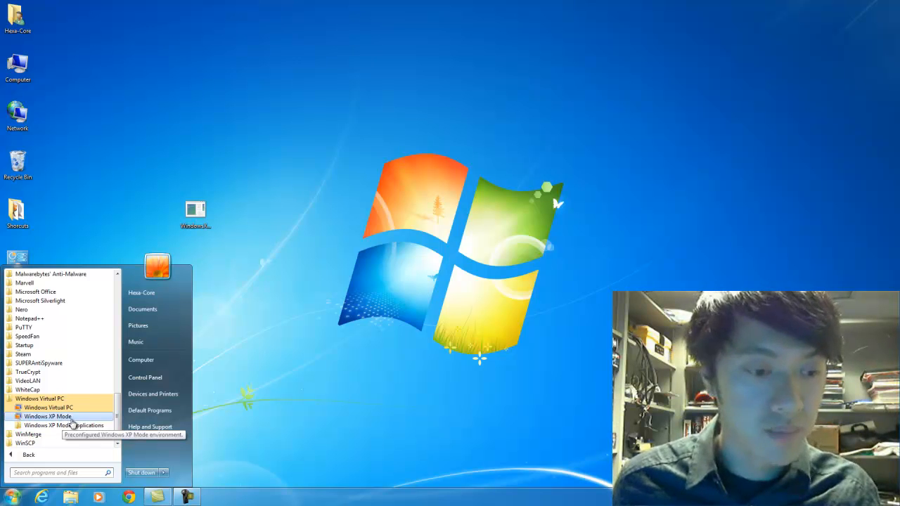
mouse_move(65, 425)
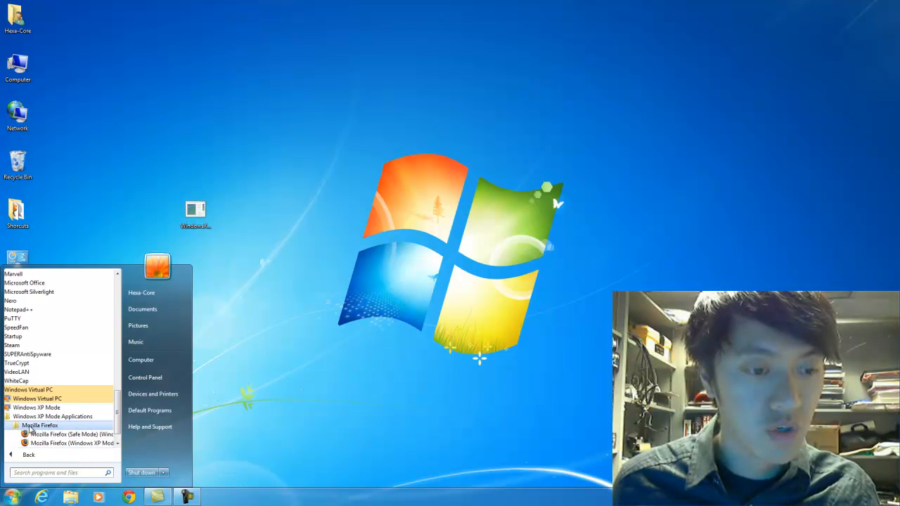
right_click(39, 425)
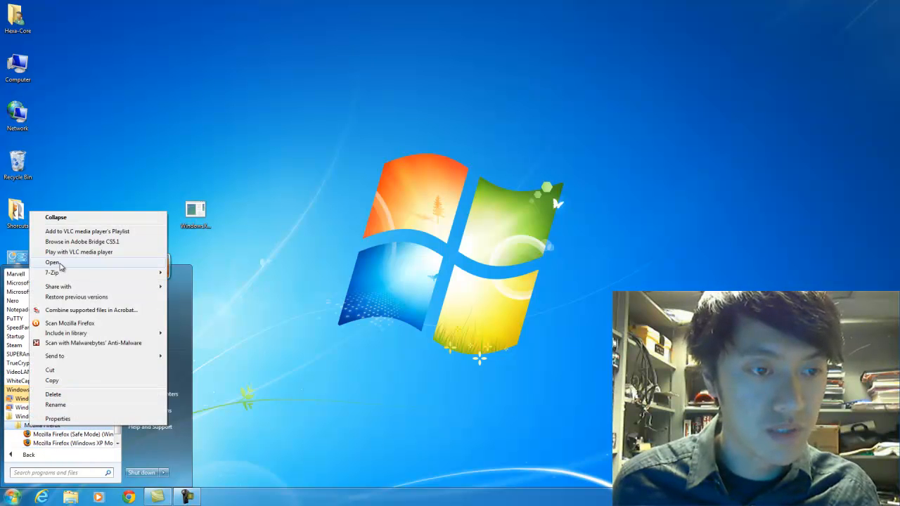
click(52, 263)
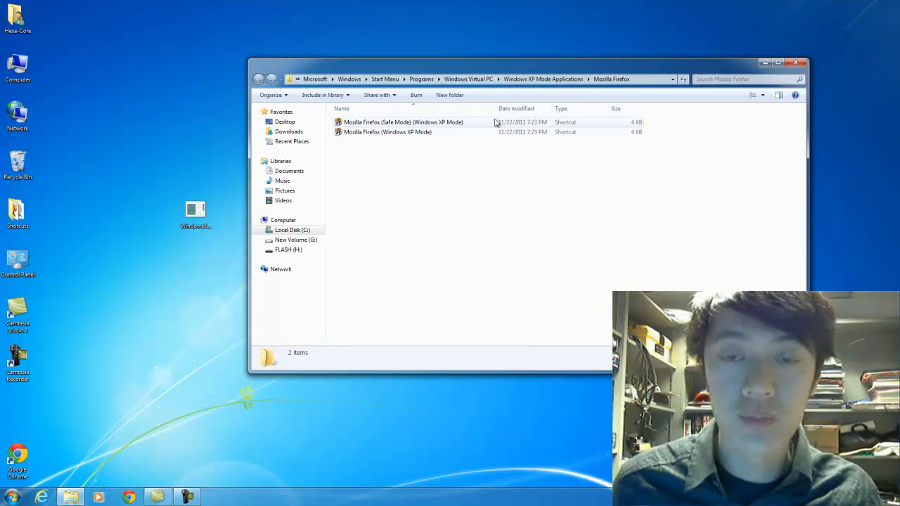
Send the Mozilla Firefox (Windows XP Mode) shortcut to the desktop and close the Explorer window.
right_click(386, 133)
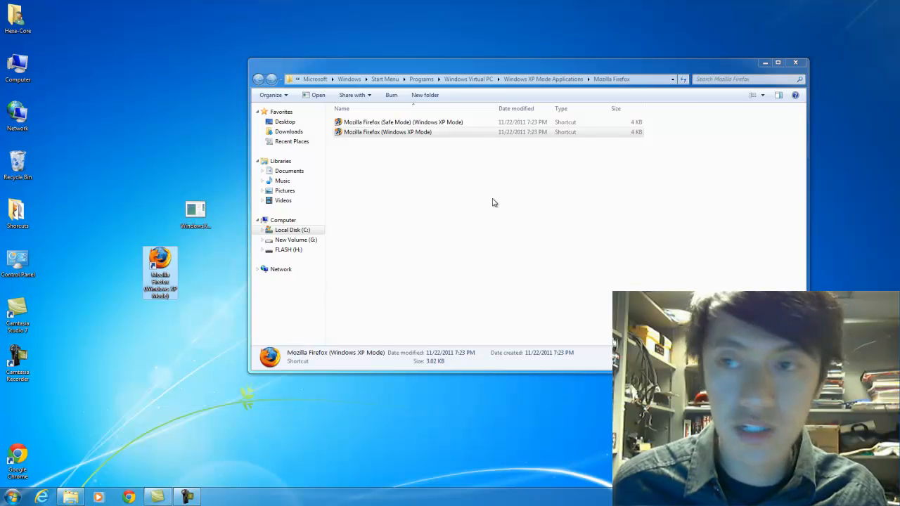
click(796, 62)
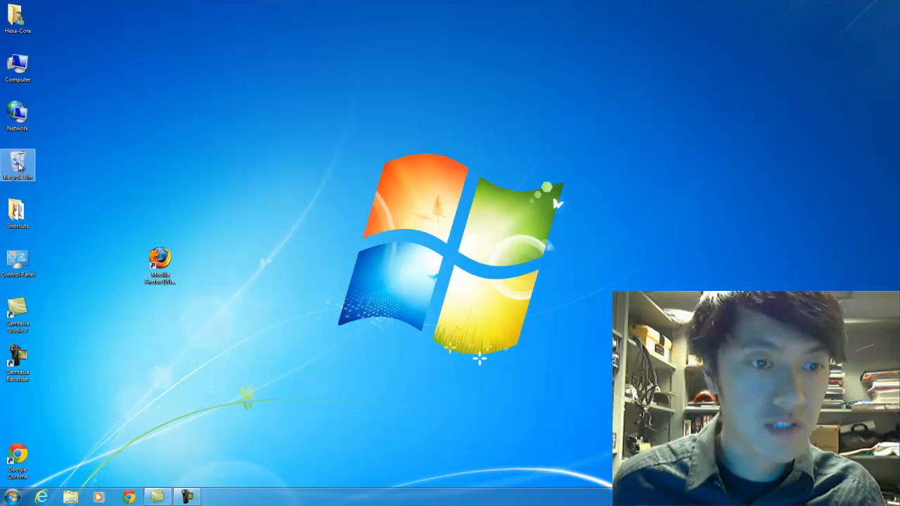
Move the Firefox (XP Mode) shortcut to the desktop's top and launch Firefox from it.
drag(157, 265, 90, 78)
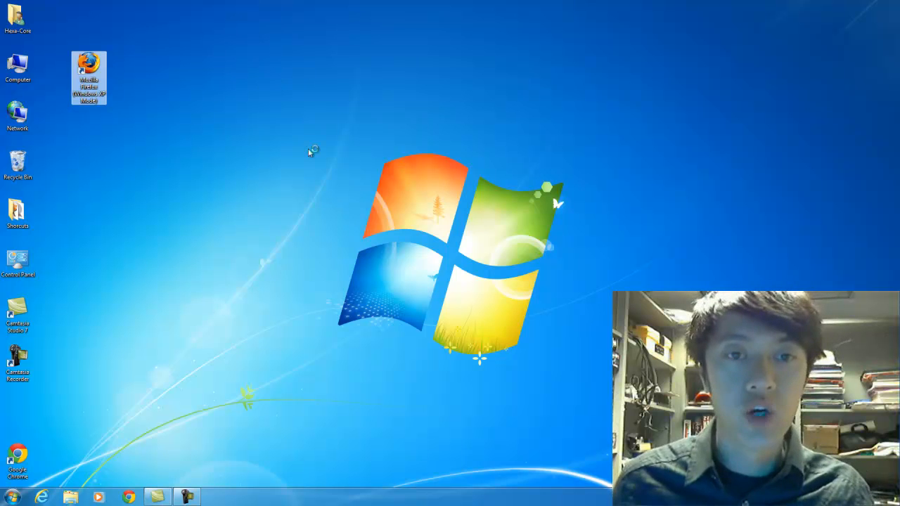
double_click(88, 78)
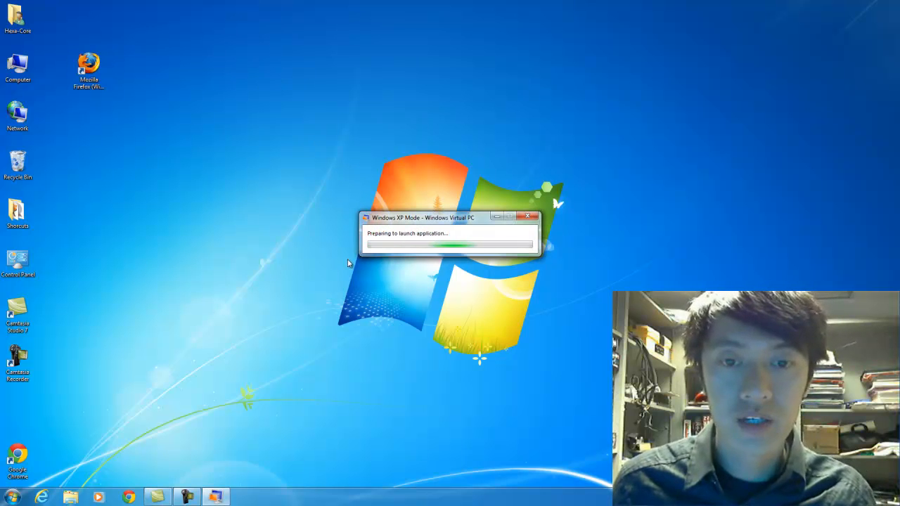